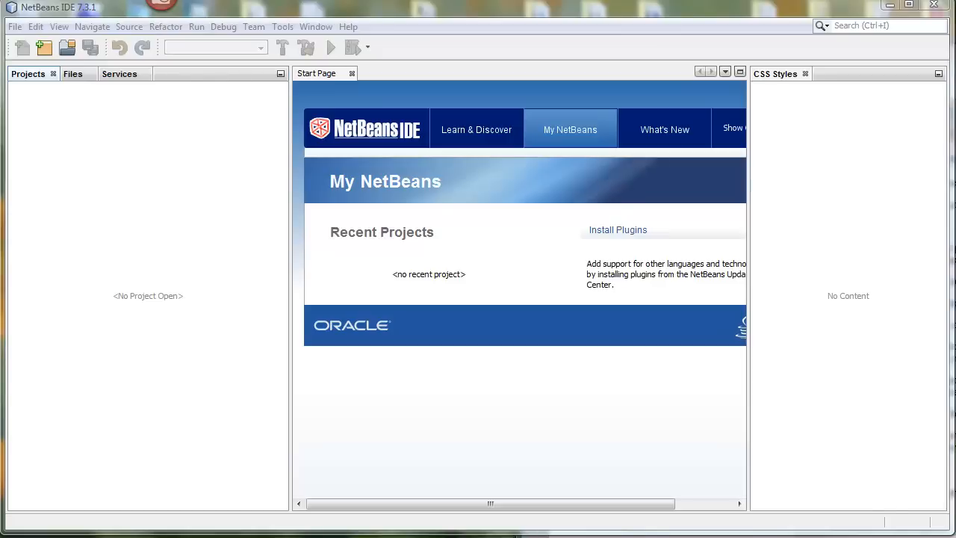
mouse_move(51, 370)
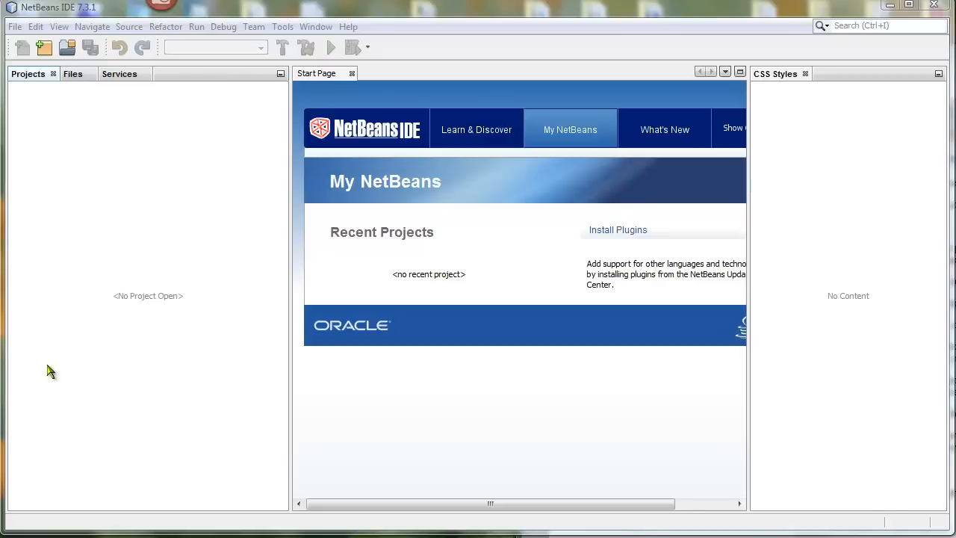
mouse_move(125, 248)
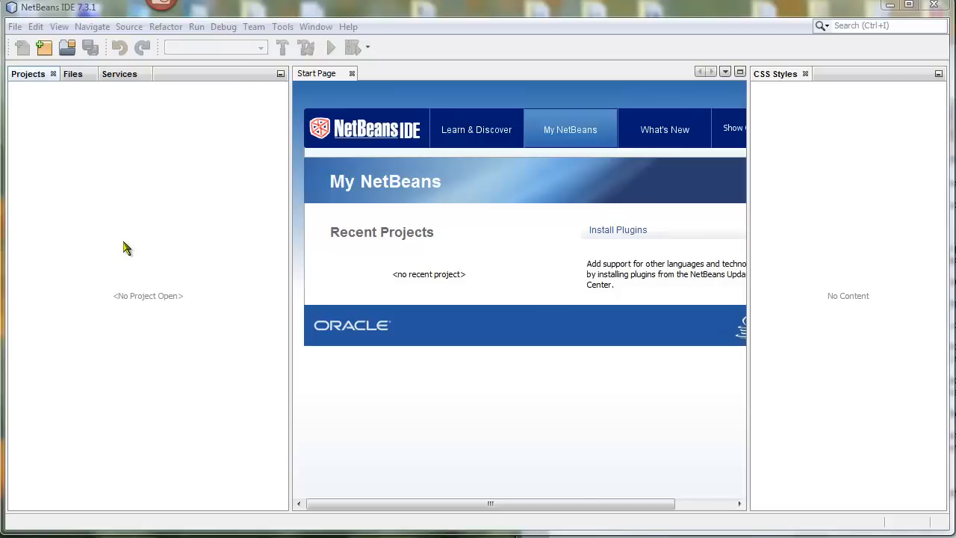
mouse_move(296, 185)
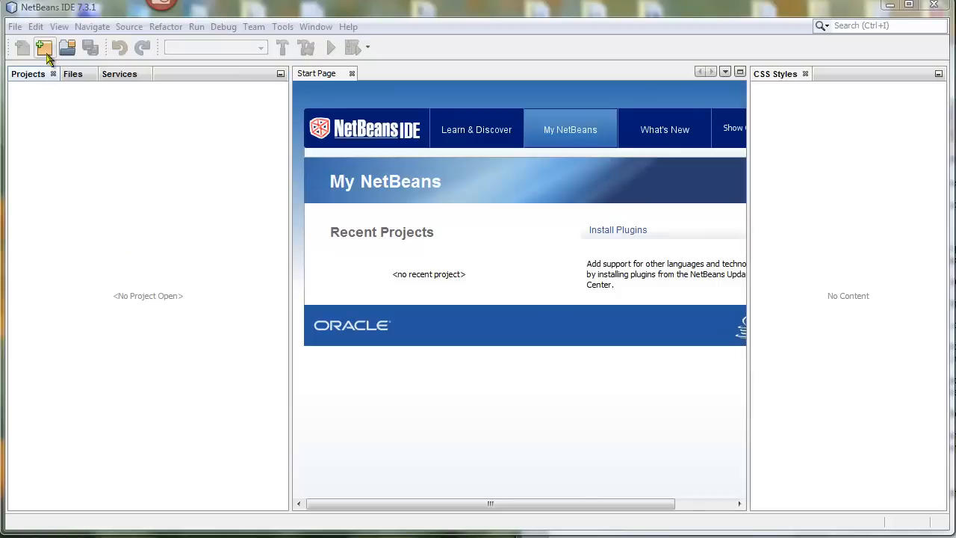
Start a new PHP Application with Existing Sources project and reach the name and location step
click(45, 46)
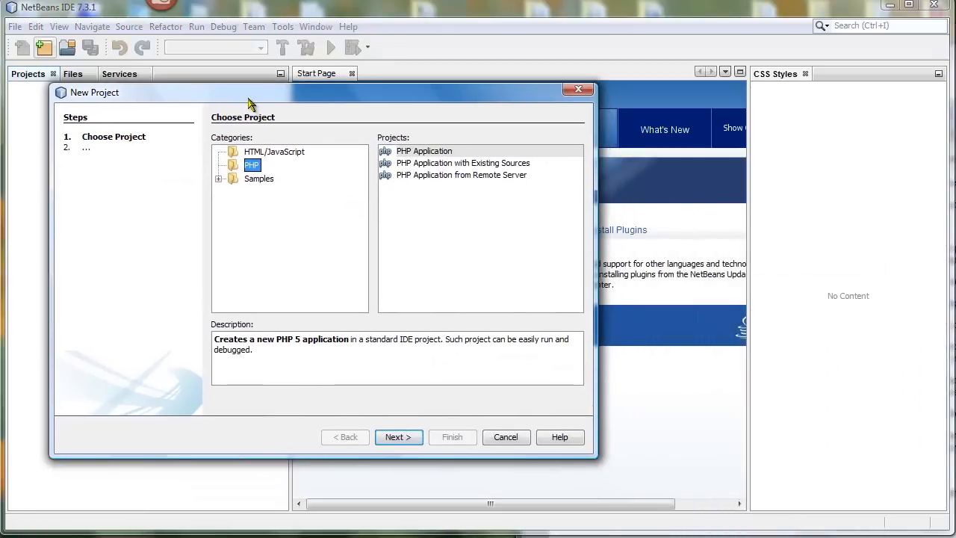
click(463, 163)
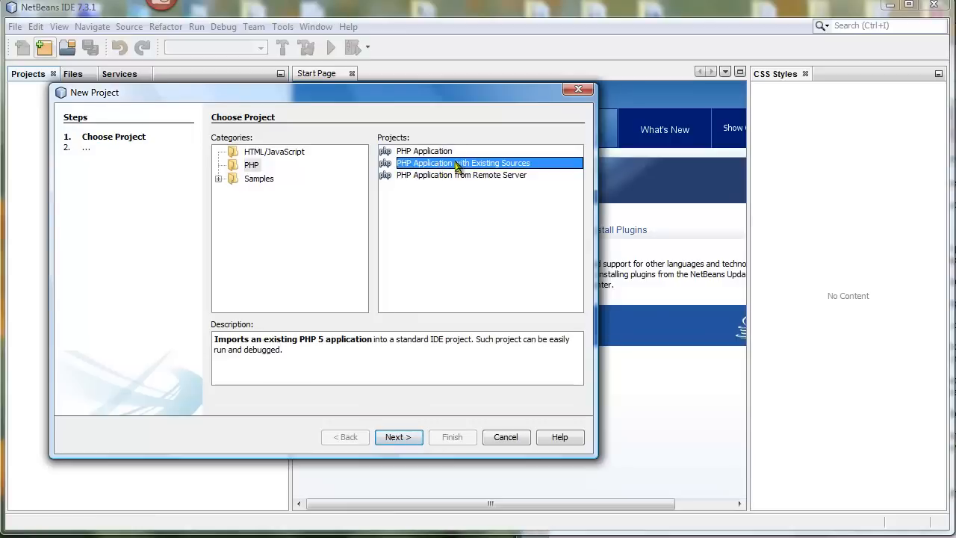
mouse_move(441, 316)
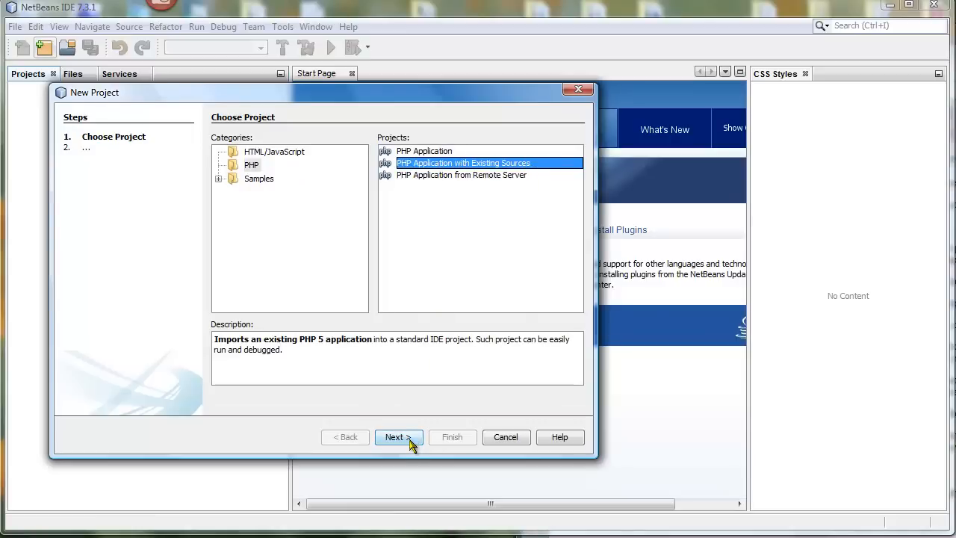
click(397, 436)
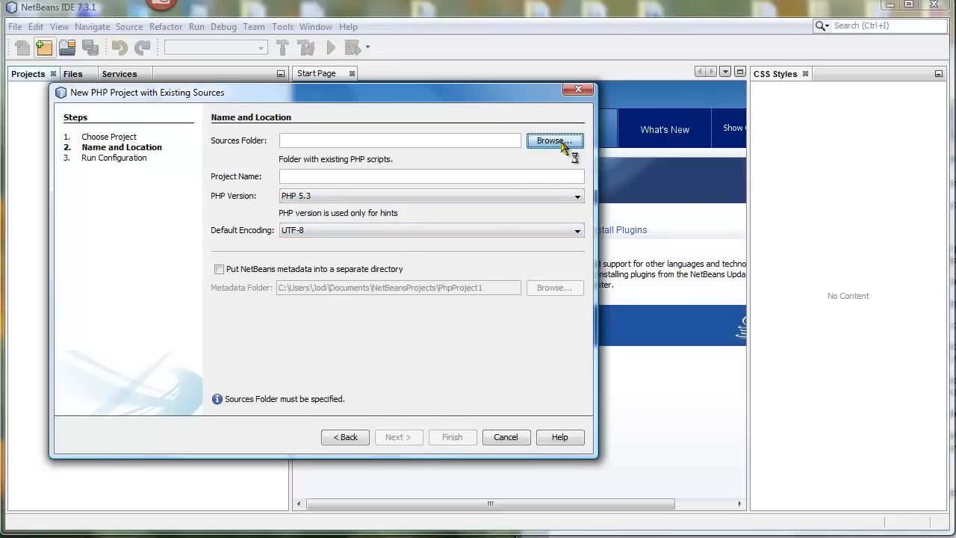
Choose the ch06_ex2 folder as the sources folder, naming the project ch06_ex2
click(554, 141)
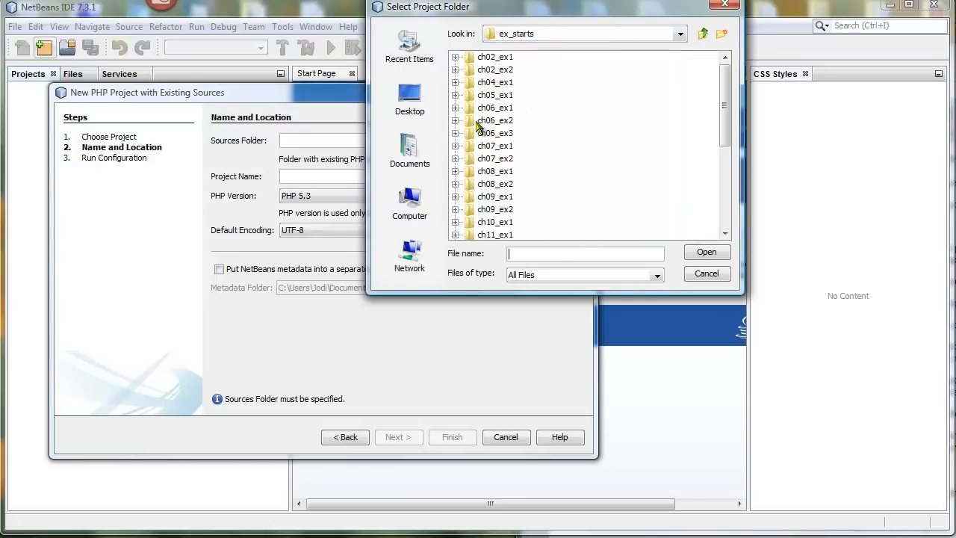
click(496, 119)
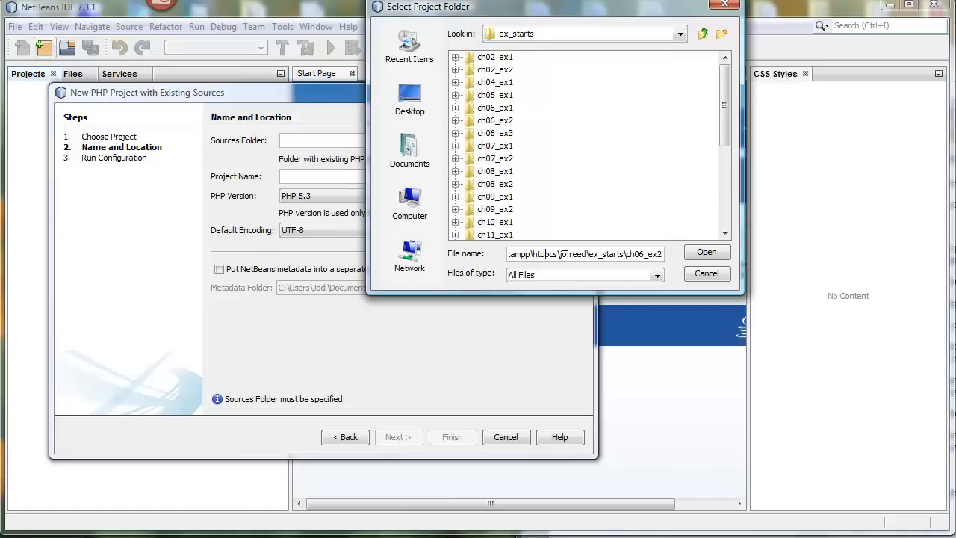
double_click(565, 255)
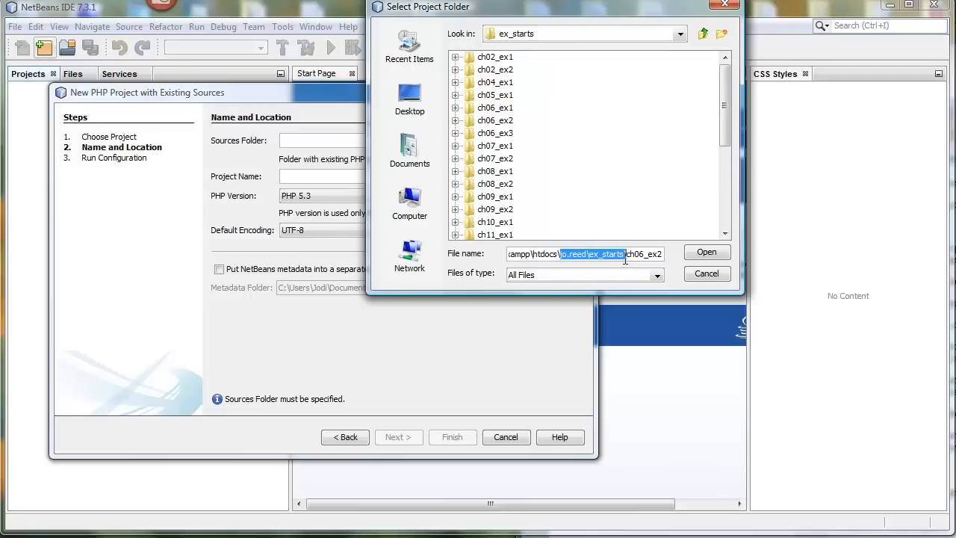
mouse_move(654, 292)
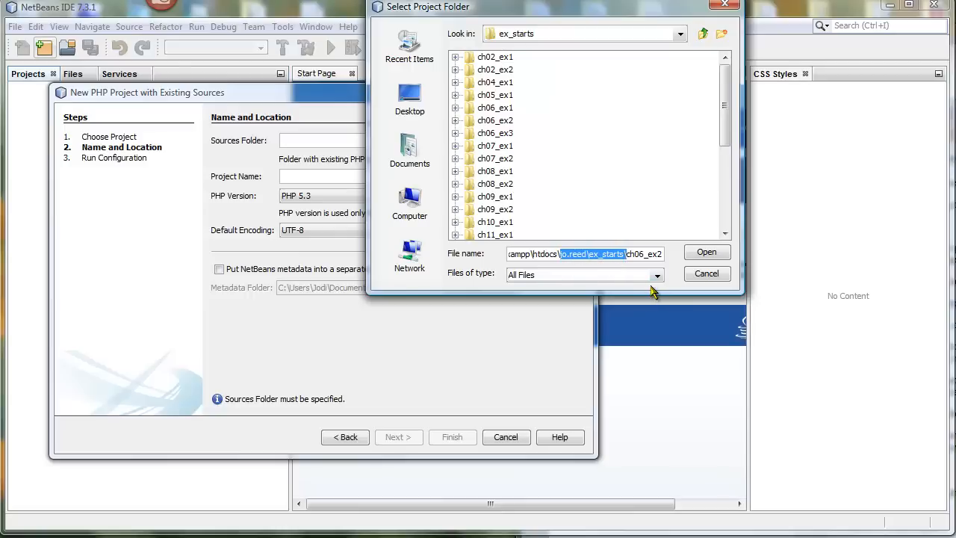
click(705, 274)
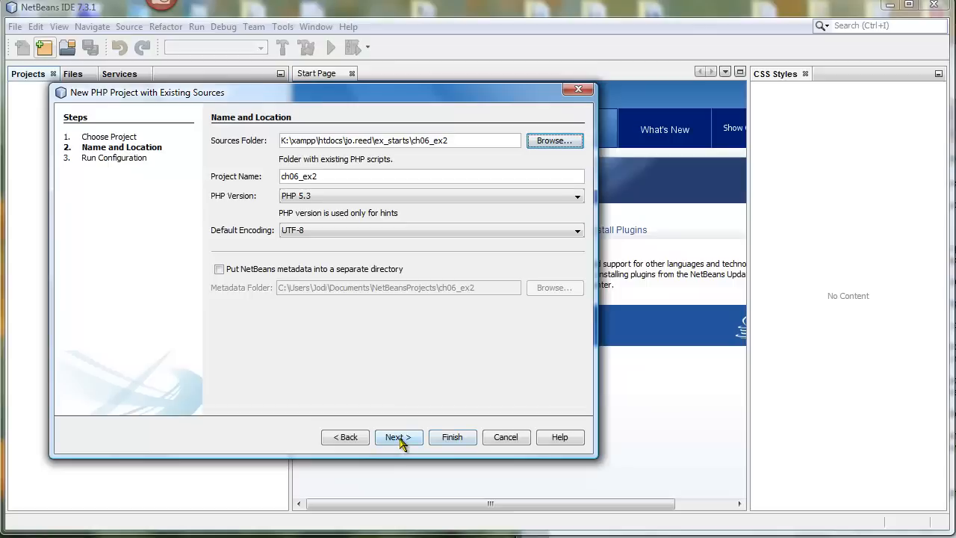
click(398, 436)
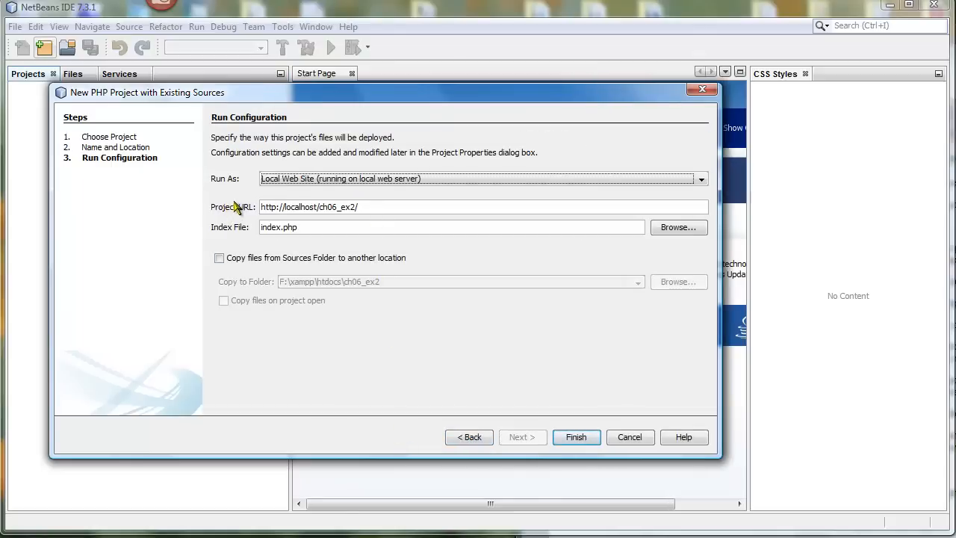
mouse_move(293, 224)
text(jo.reed/ex_starts/)
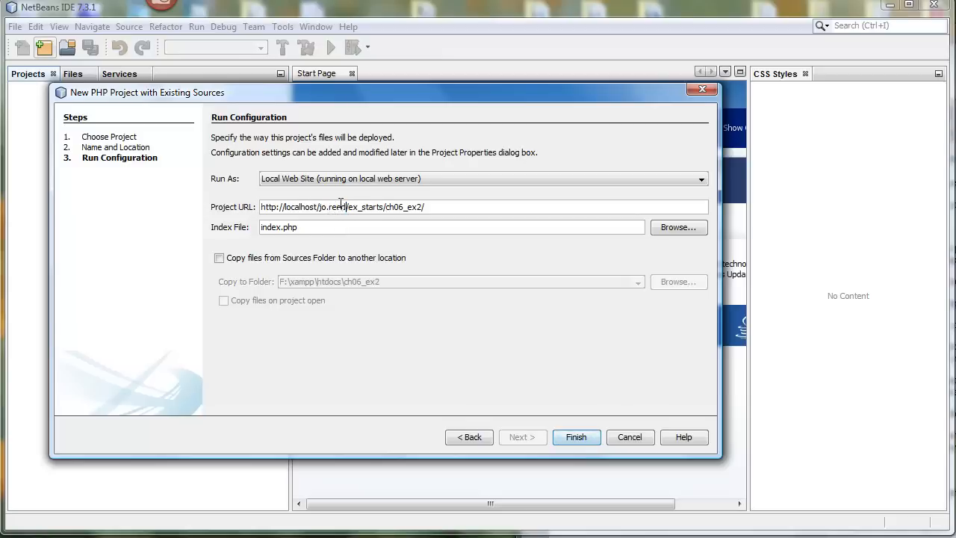
double_click(333, 206)
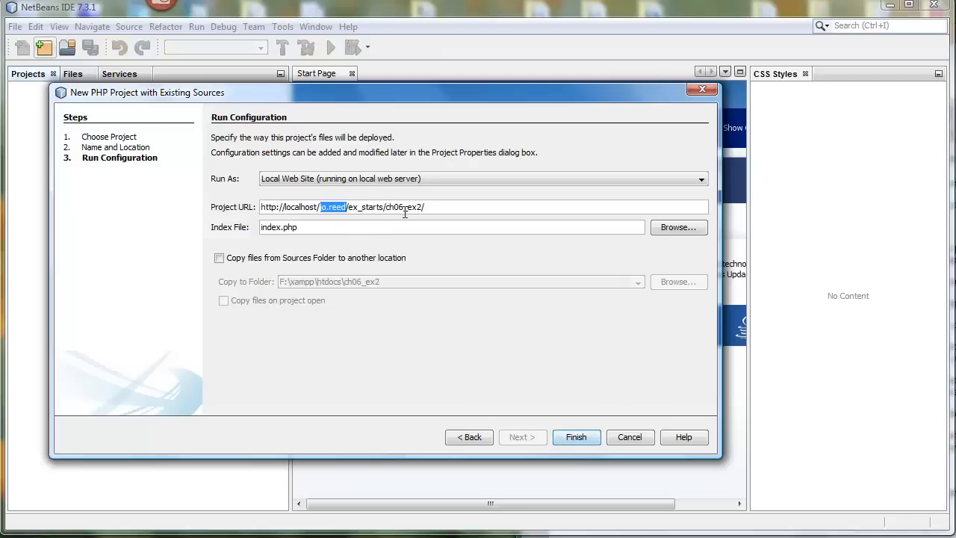
text(jo.reed)
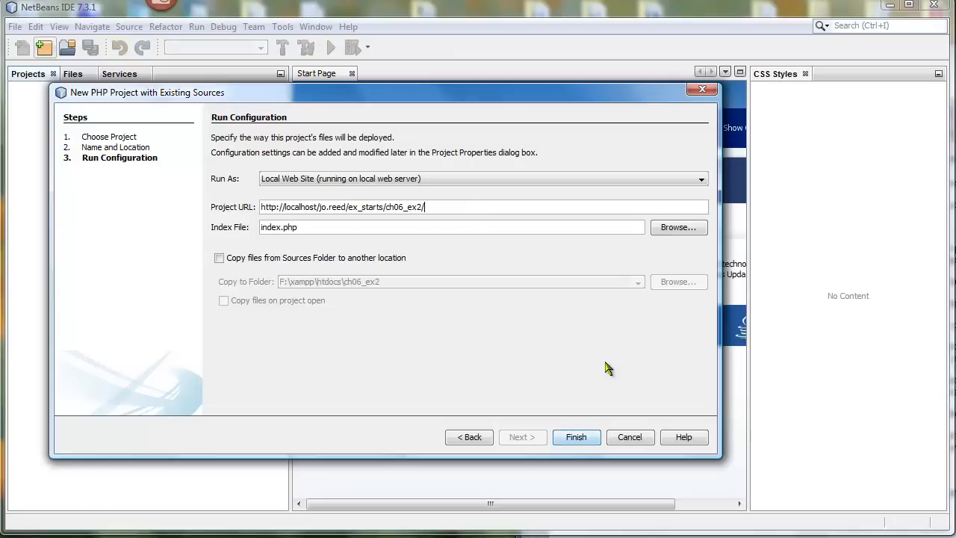
click(577, 436)
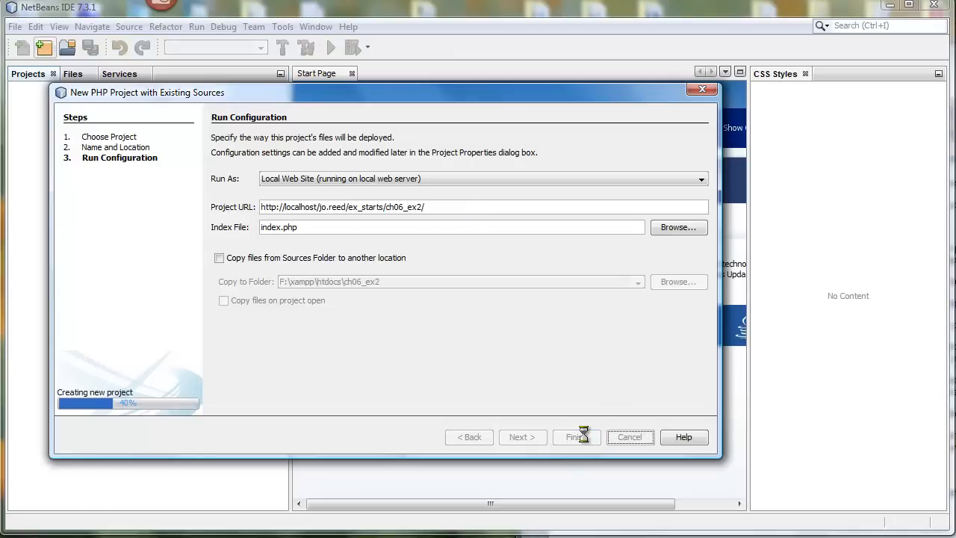
Open display_results.php in the editor and run the project, showing the Future Value Calculator in Firefox
click(575, 436)
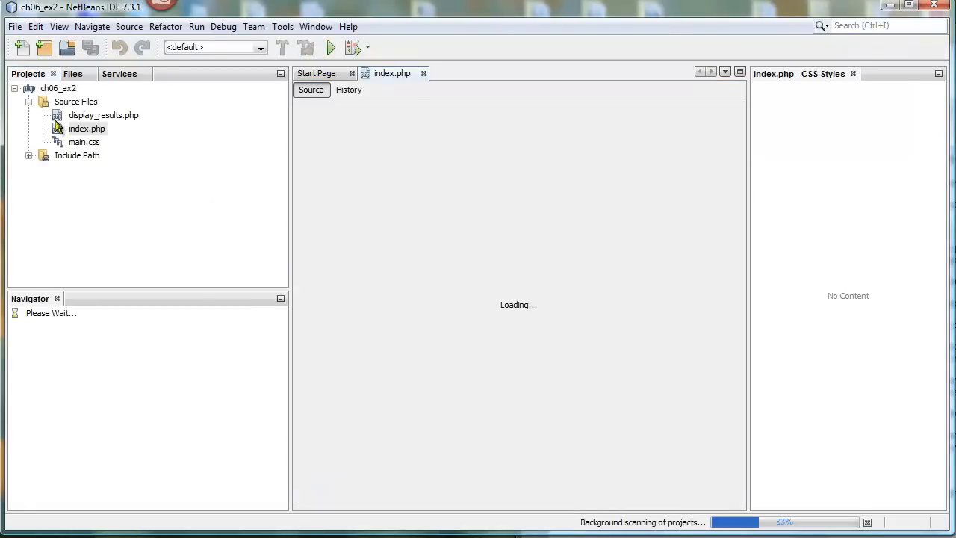
double_click(103, 113)
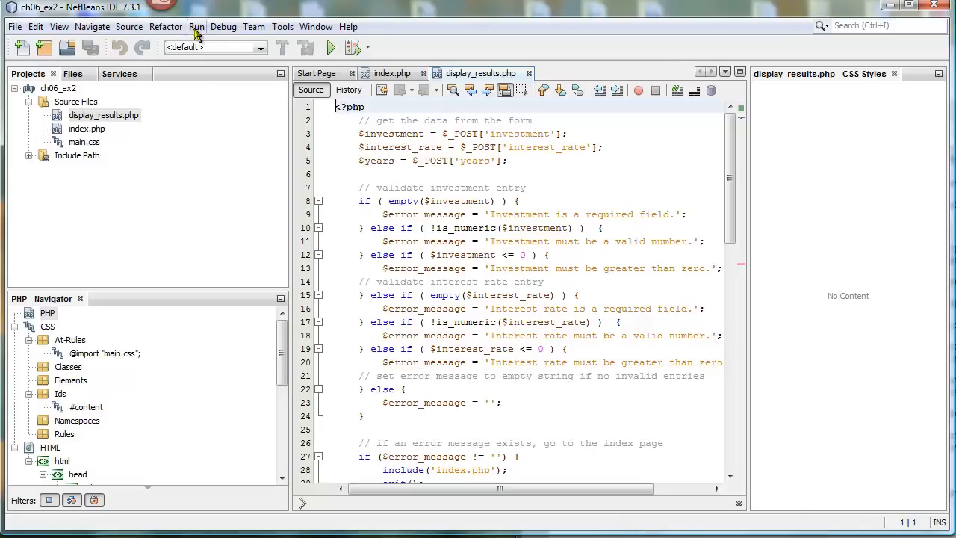
click(197, 26)
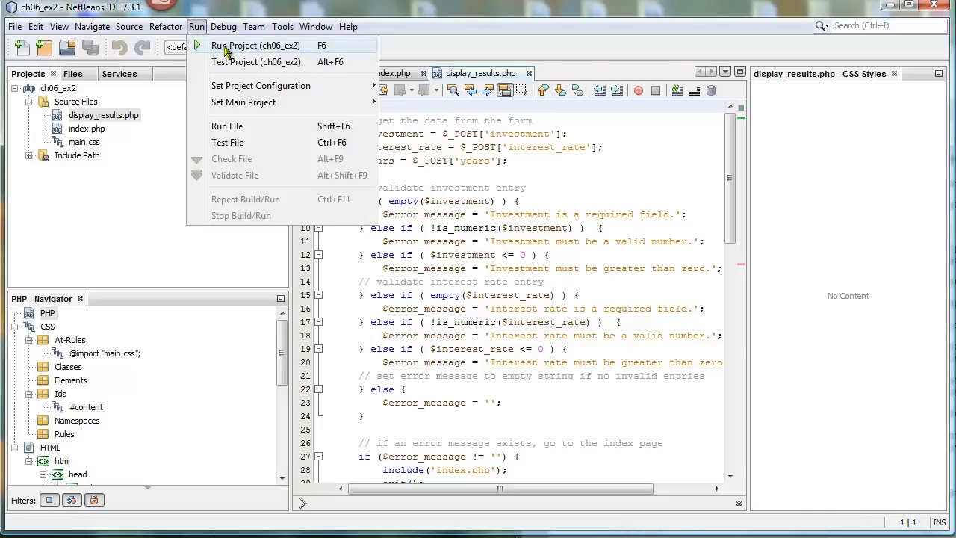
click(256, 44)
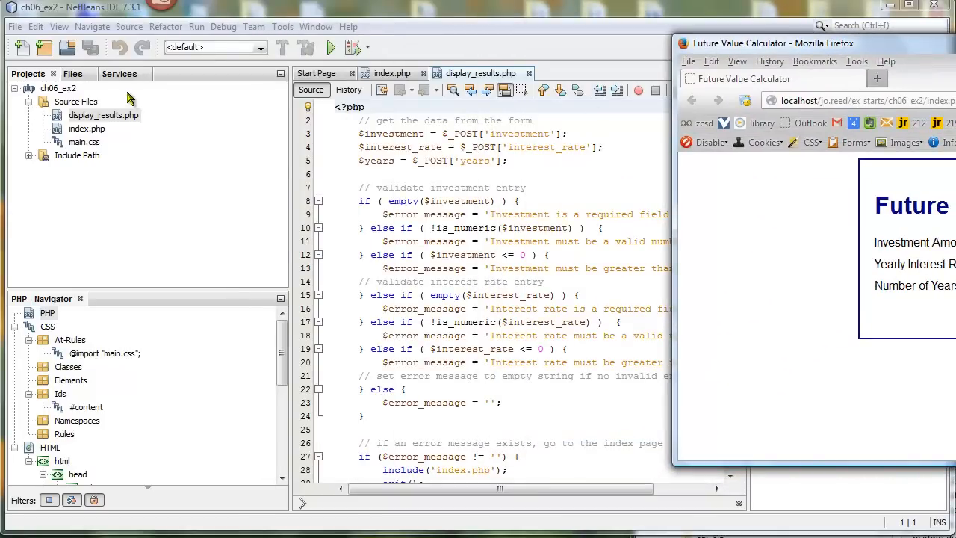
mouse_move(127, 97)
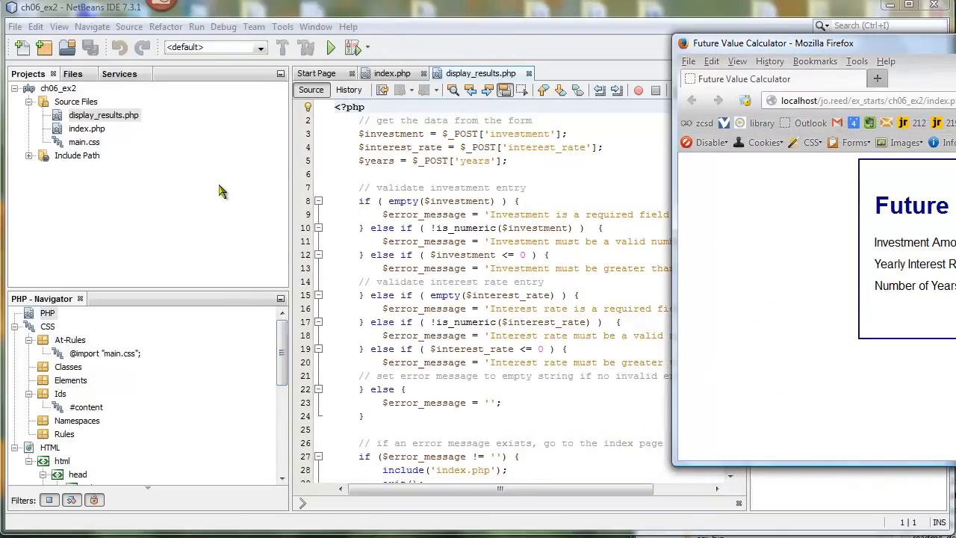
mouse_move(88, 122)
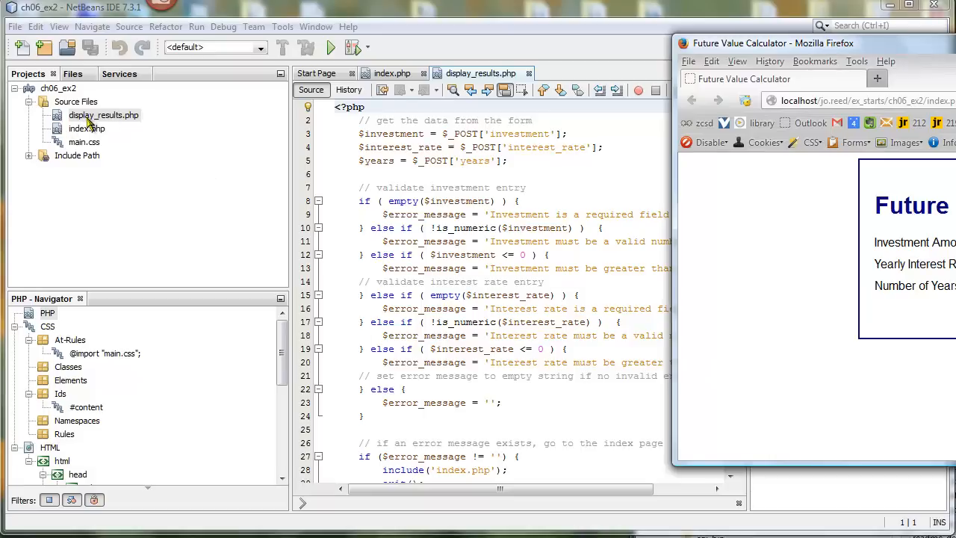
Debug display_results.php, pausing at its first statement, then cancel the netbeans-xdebug task
right_click(104, 114)
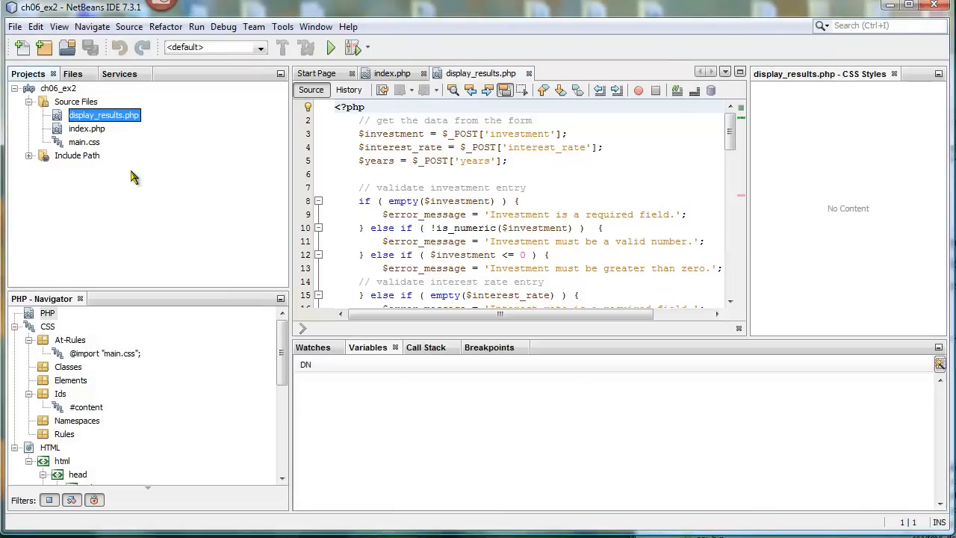
click(352, 47)
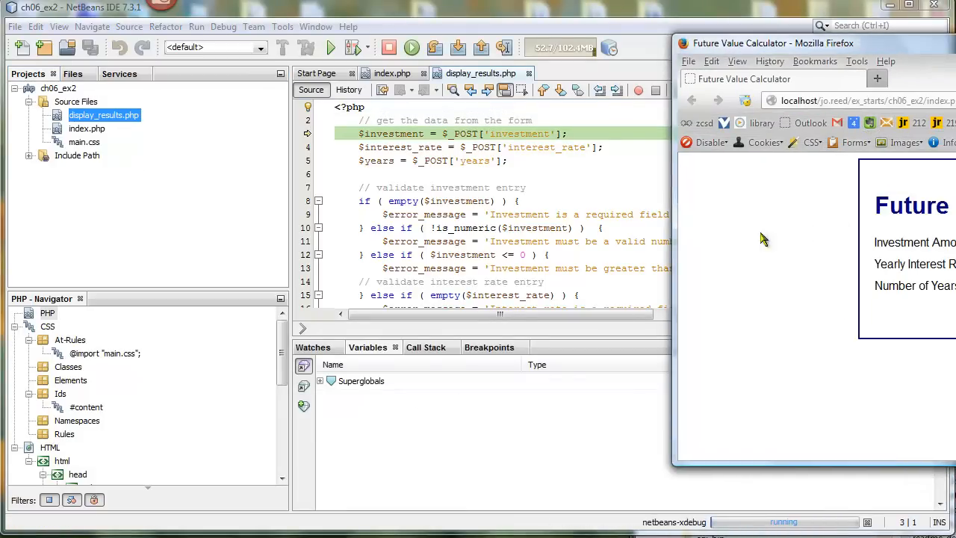
click(867, 523)
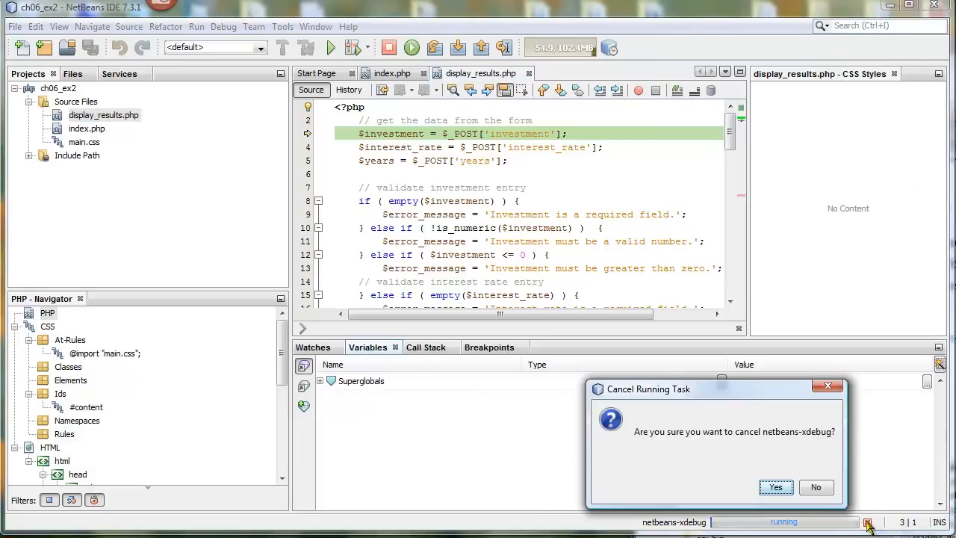
Confirm cancelling the session and set a breakpoint on line 33, $future_value = $investment
click(775, 487)
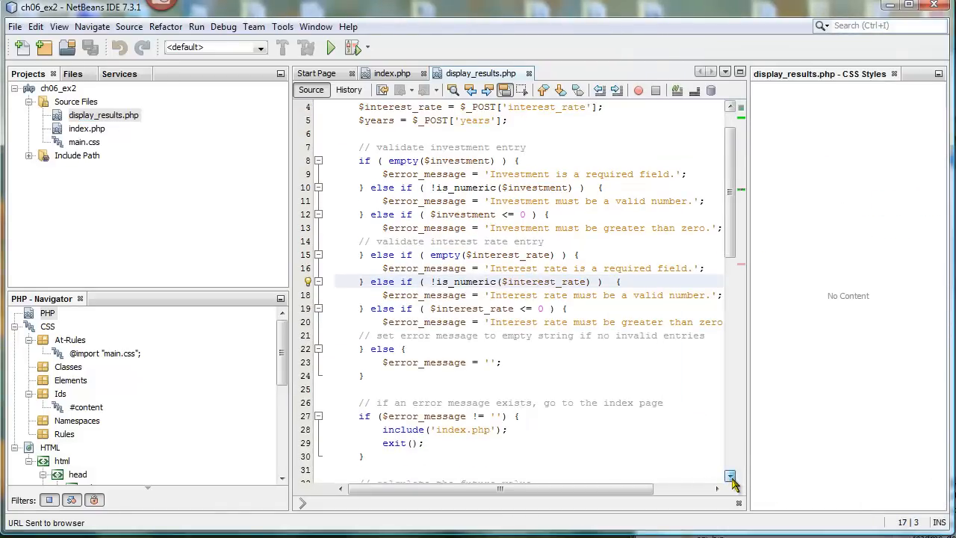
click(729, 476)
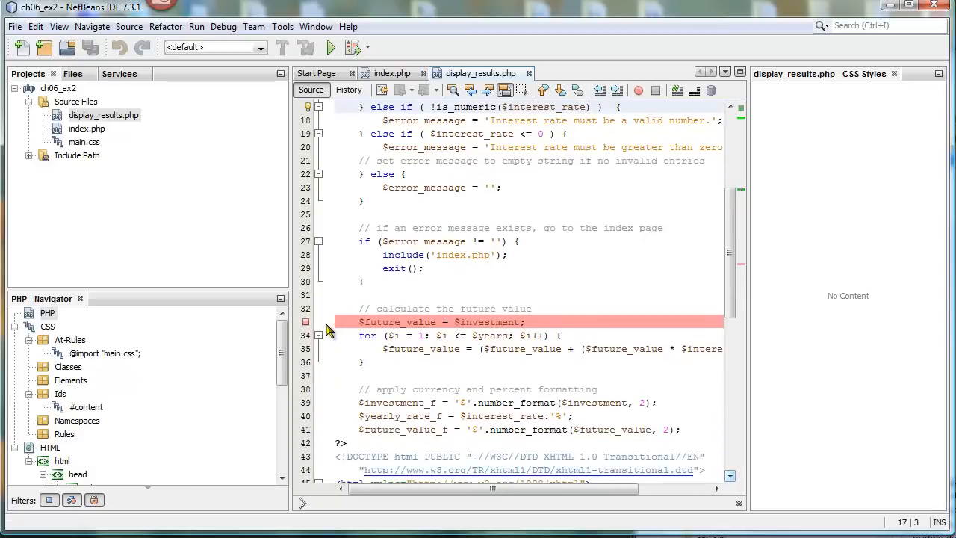
click(374, 323)
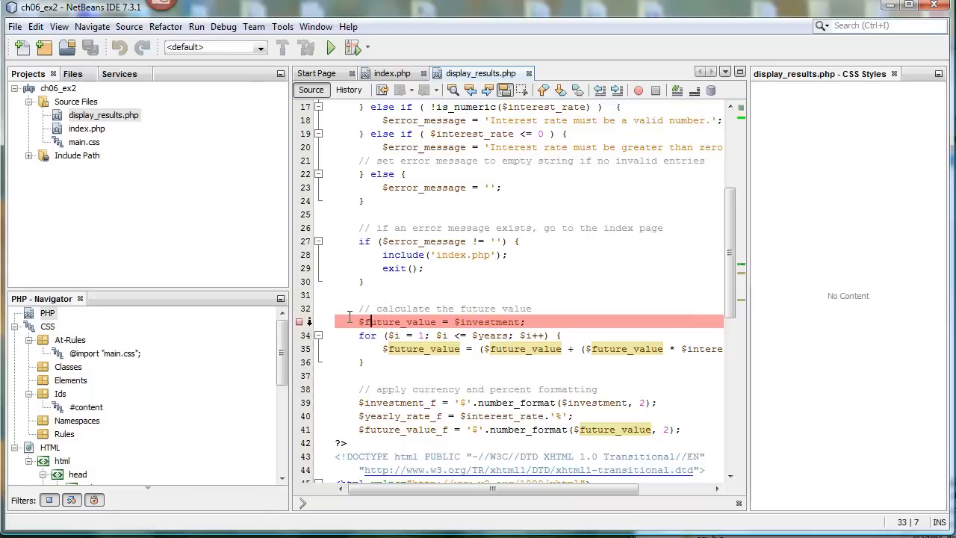
mouse_move(51, 206)
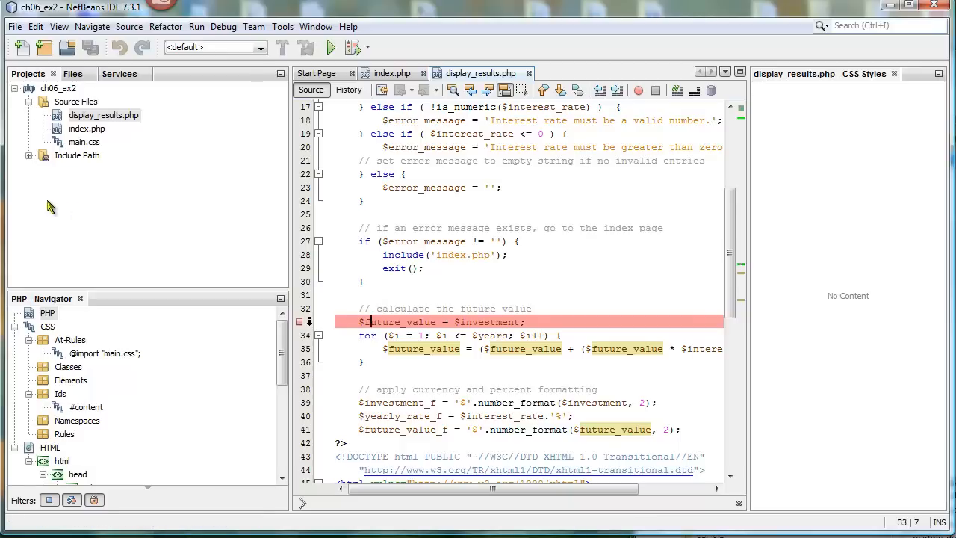
click(104, 115)
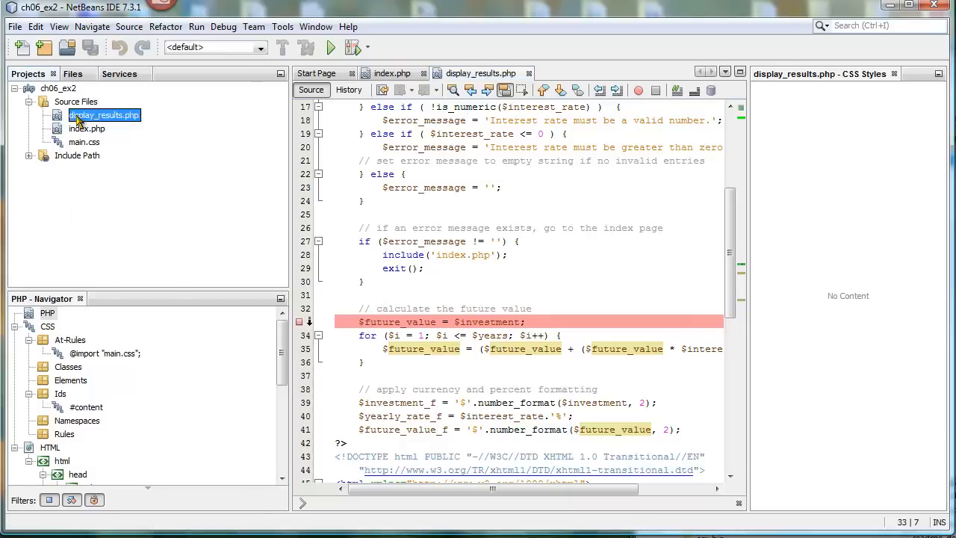
Debug the ch06_ex2 project and continue past the first line so the calculator form opens in Firefox
right_click(104, 115)
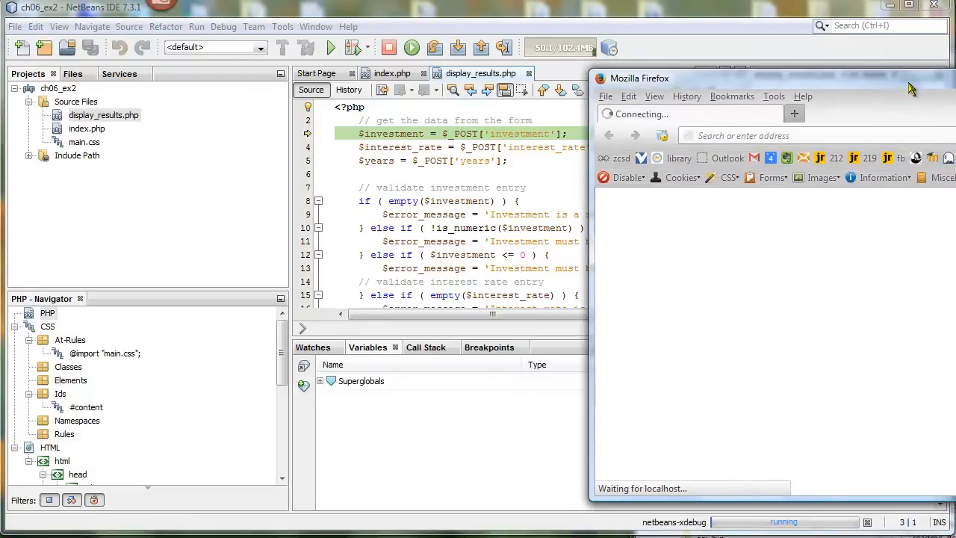
mouse_move(711, 241)
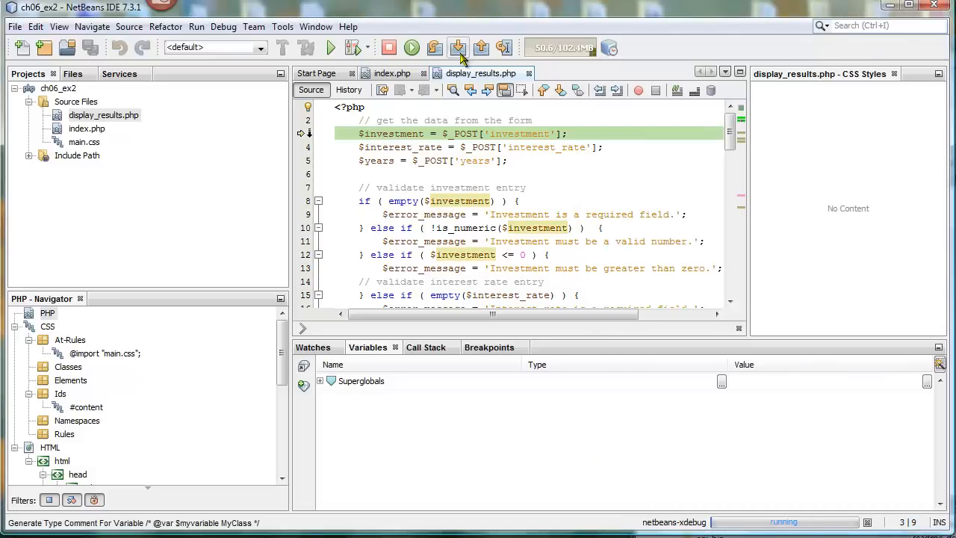
click(457, 47)
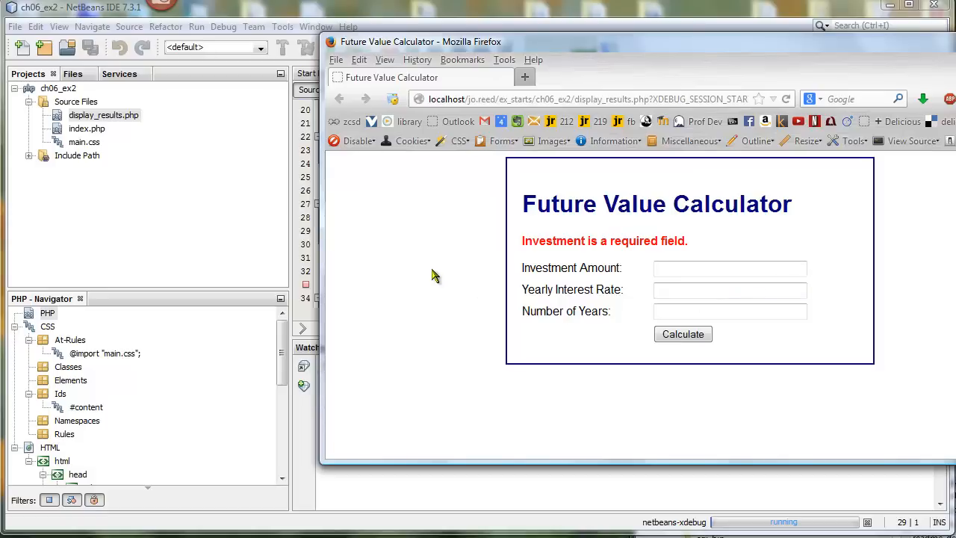
mouse_move(684, 266)
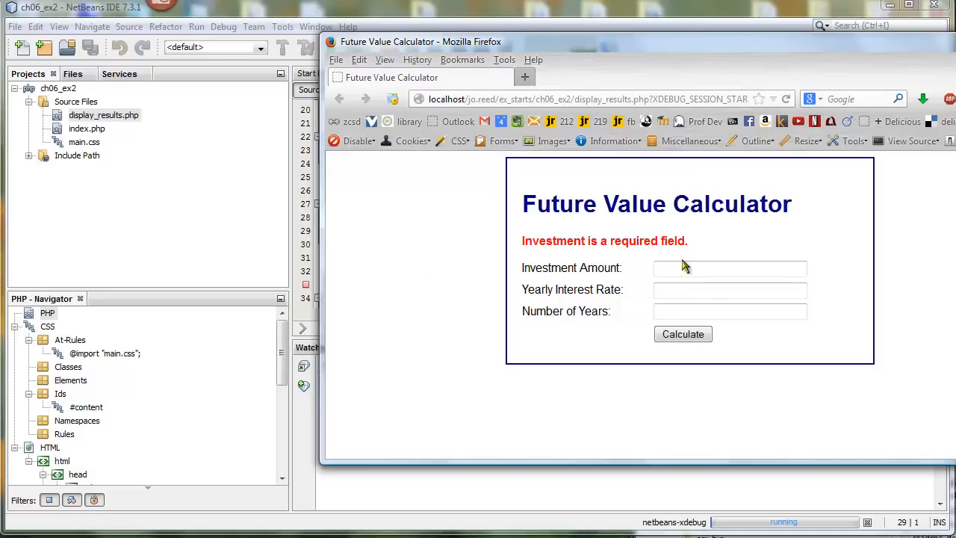
Submit the calculator with investment 1000, interest rate 5 and 5 years
click(730, 269)
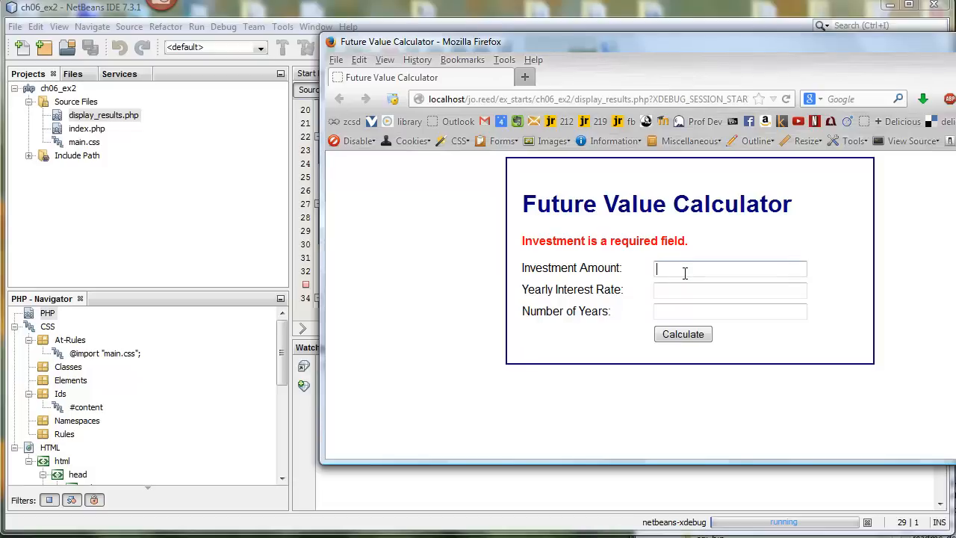
text(100)
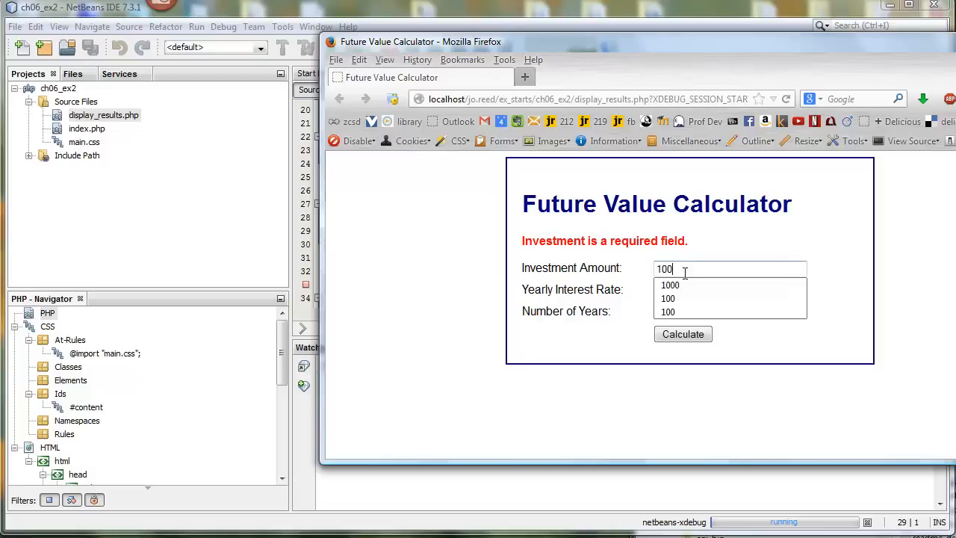
click(669, 284)
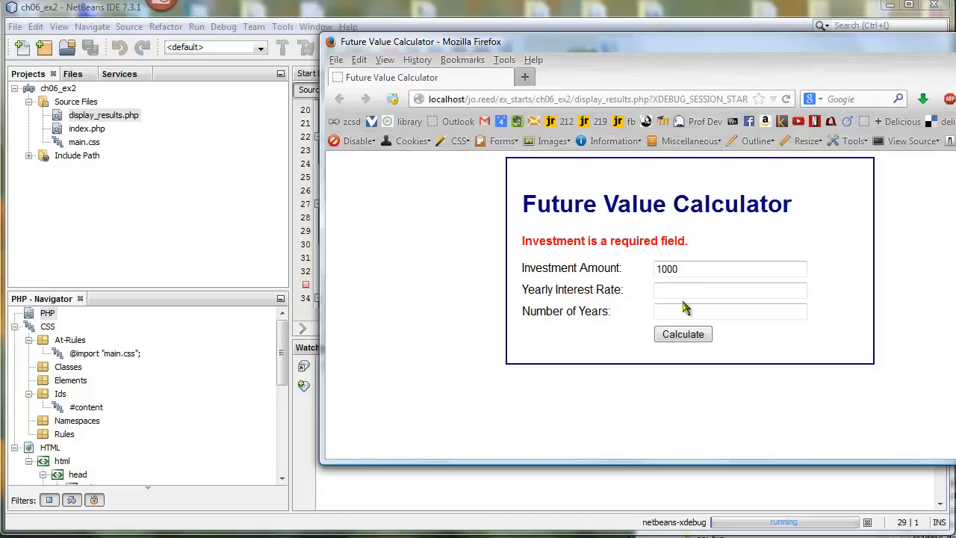
text(5)
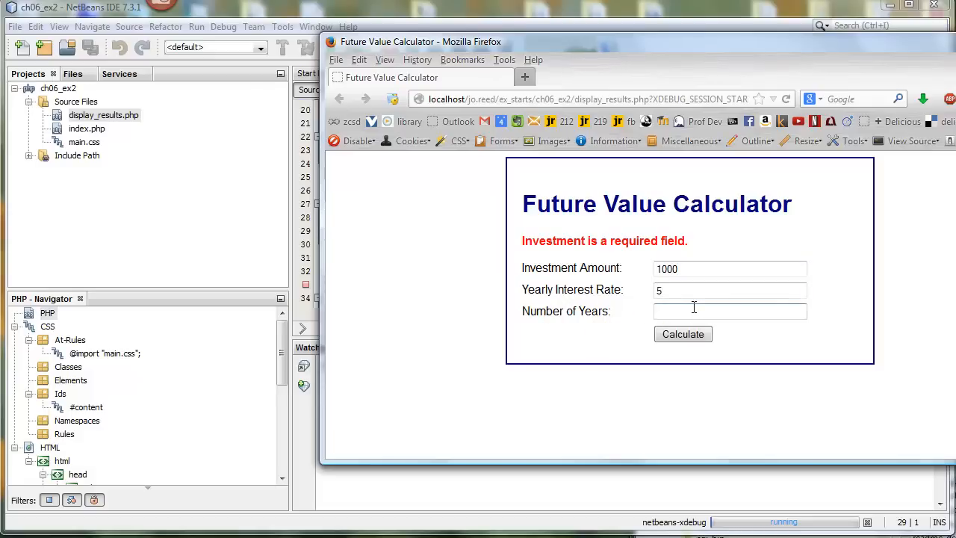
text(5)
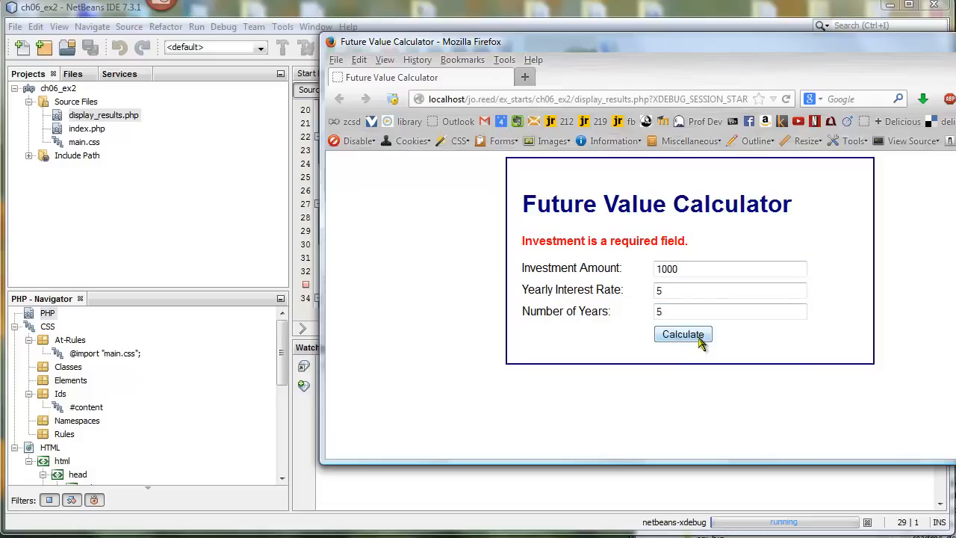
click(683, 335)
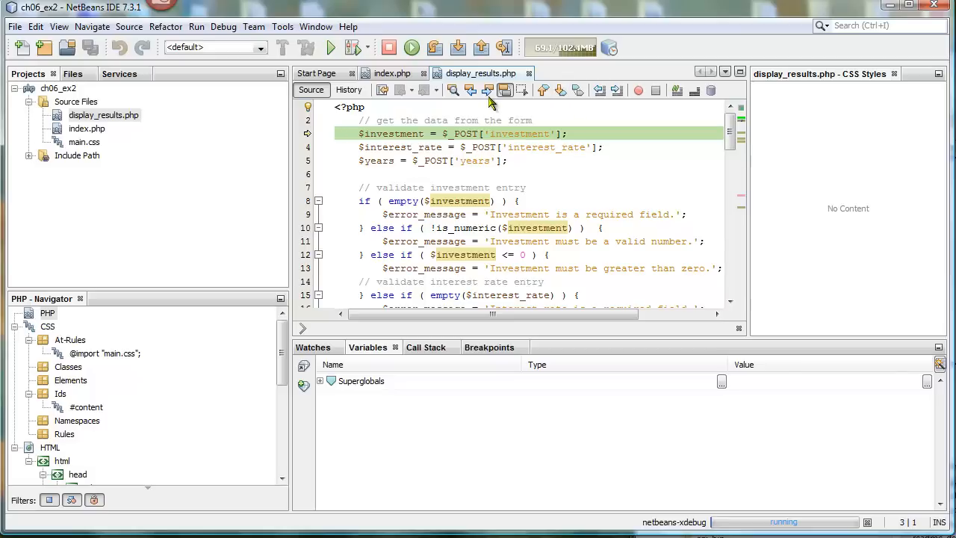
Step over the form-reading lines so investment 1000, interest_rate 5 and years 5 appear in Variables
click(458, 47)
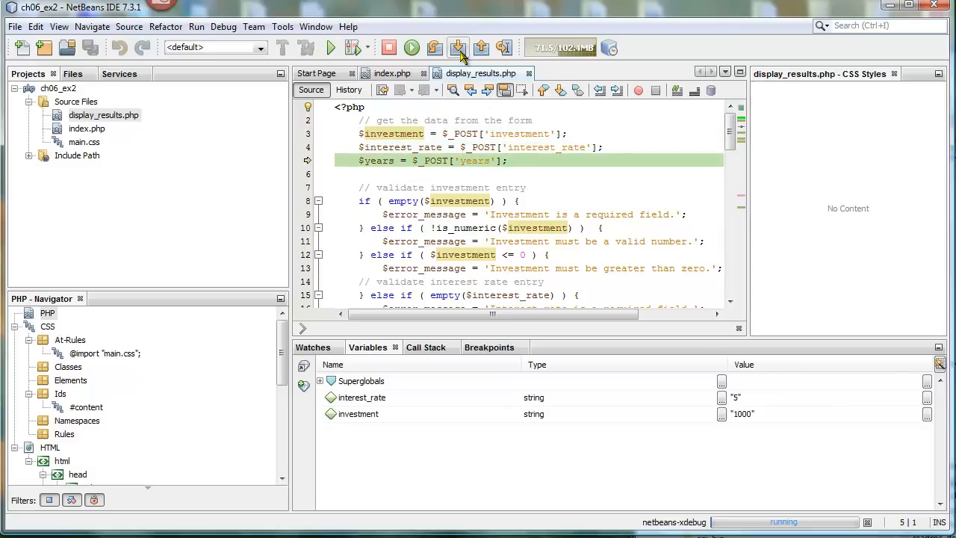
click(457, 46)
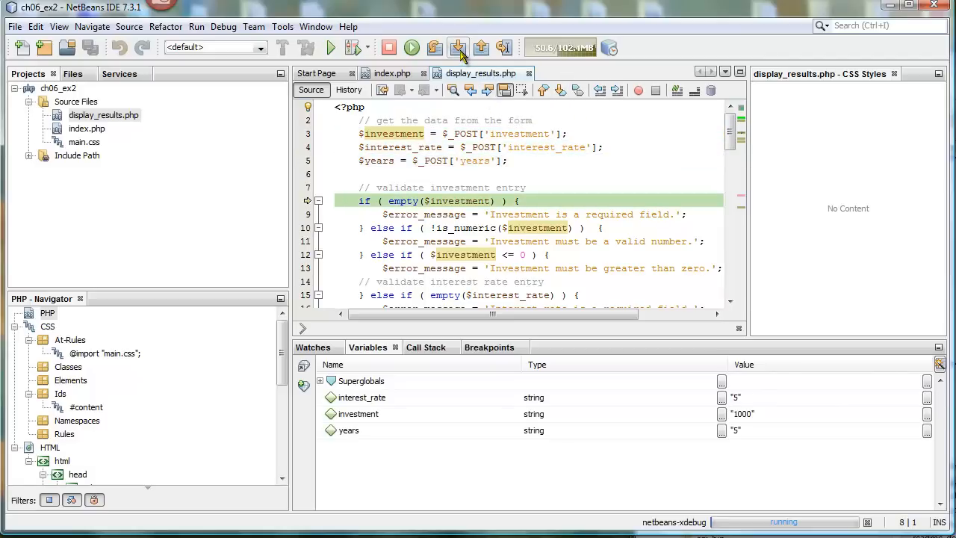
mouse_move(419, 365)
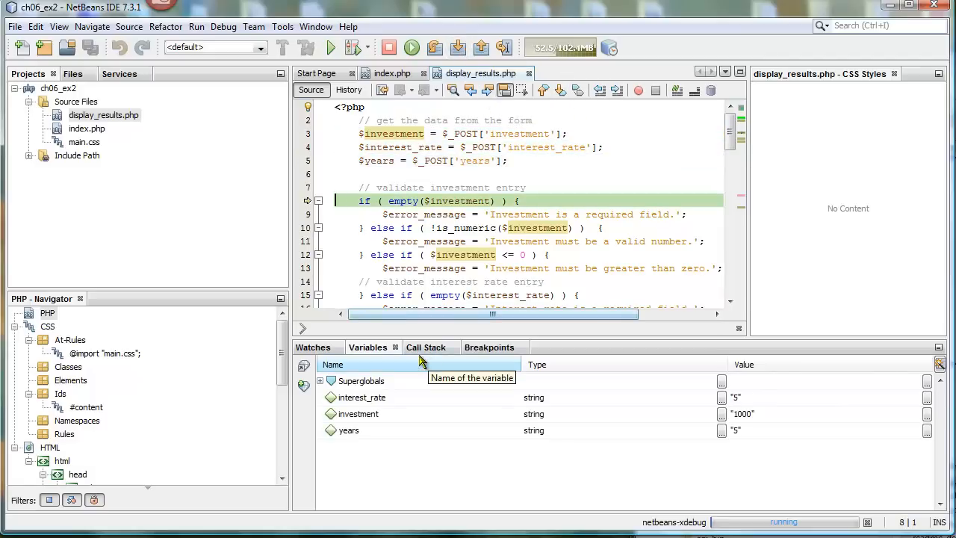
click(489, 346)
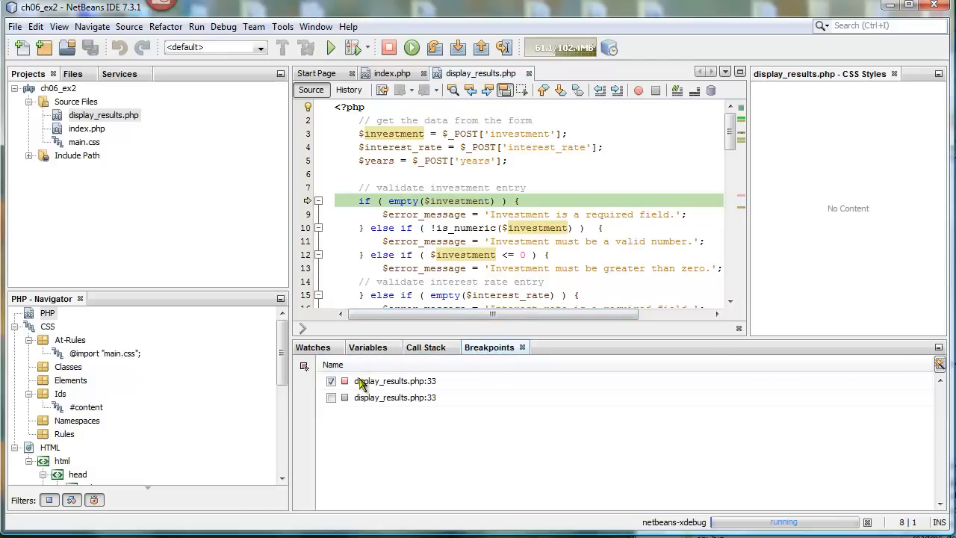
click(367, 346)
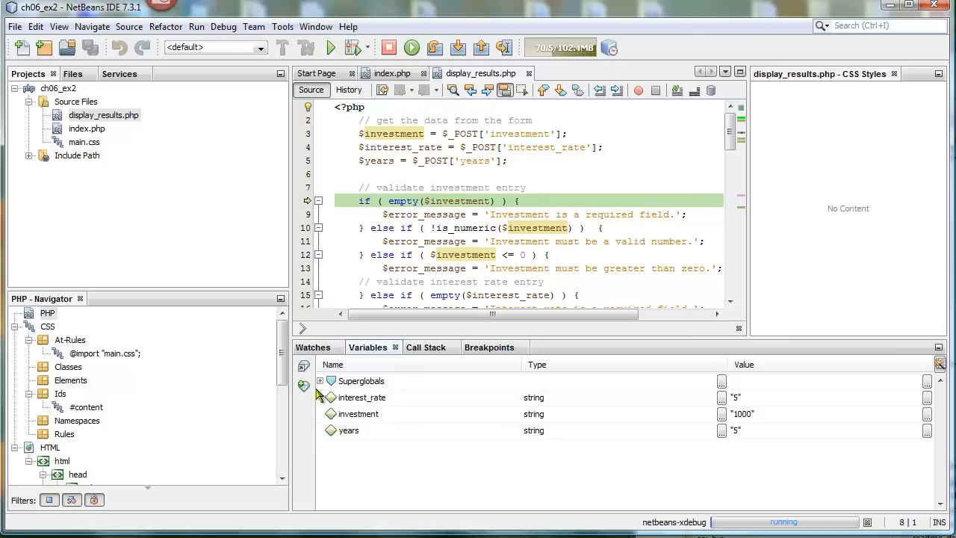
click(319, 381)
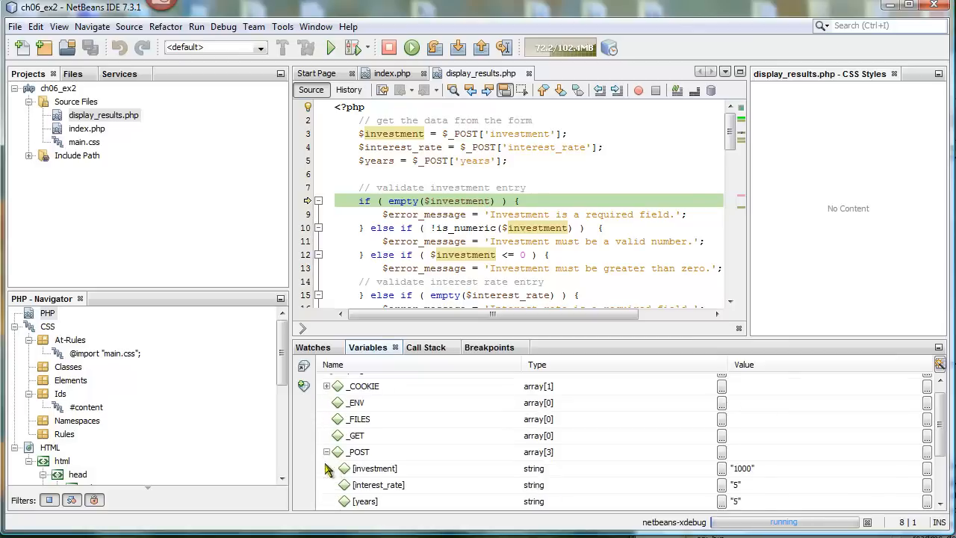
mouse_move(541, 477)
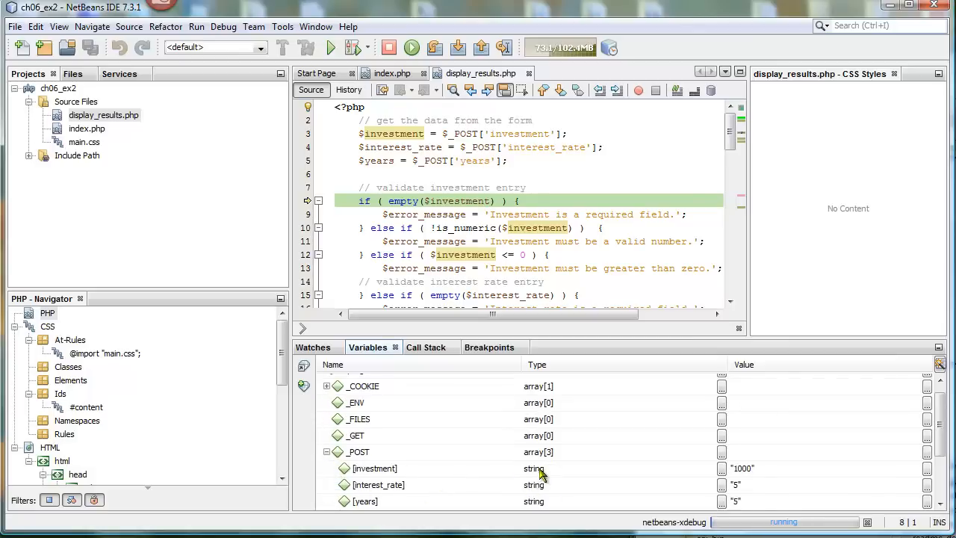
mouse_move(535, 484)
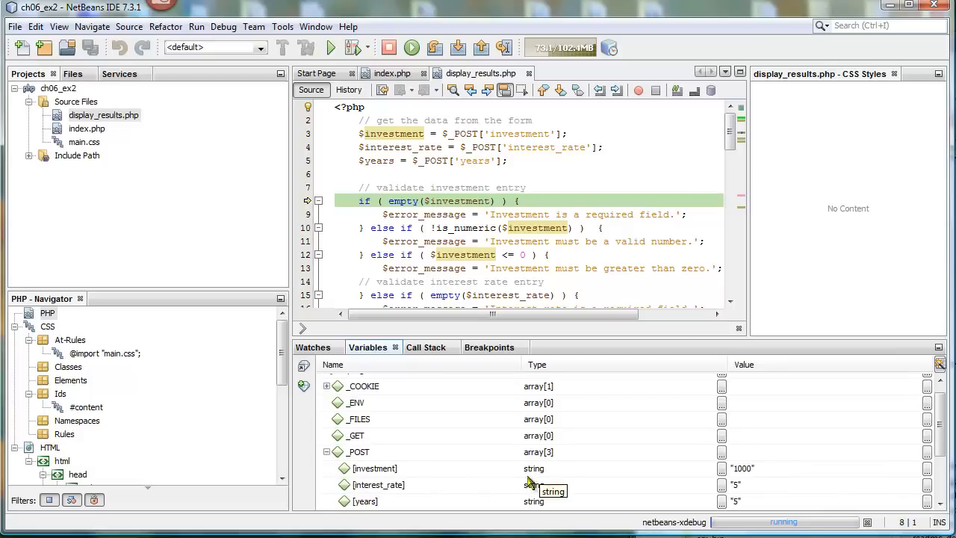
click(374, 470)
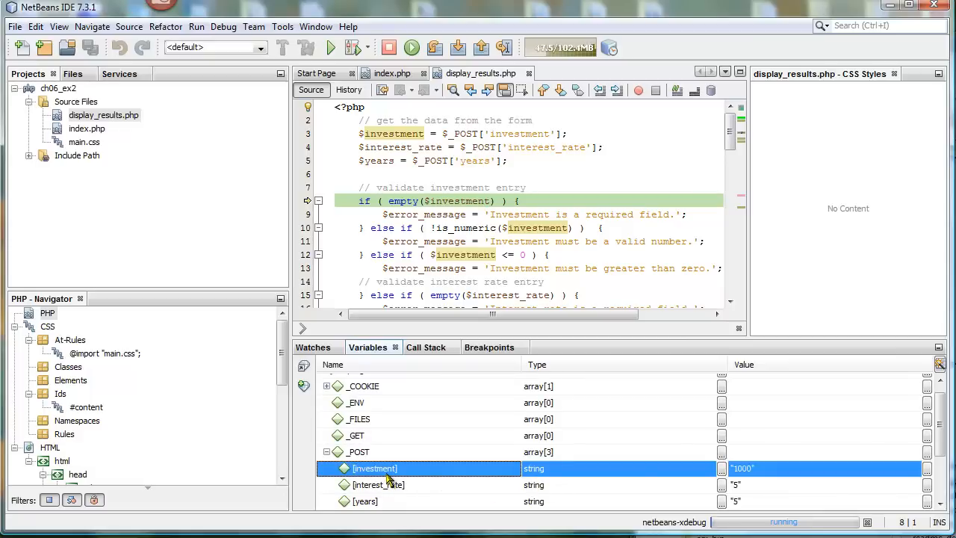
mouse_move(387, 490)
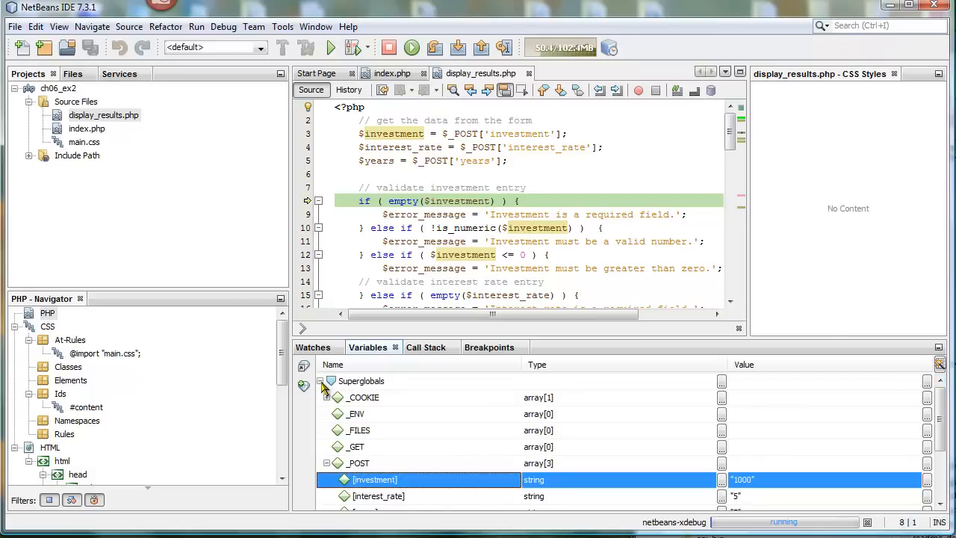
click(320, 381)
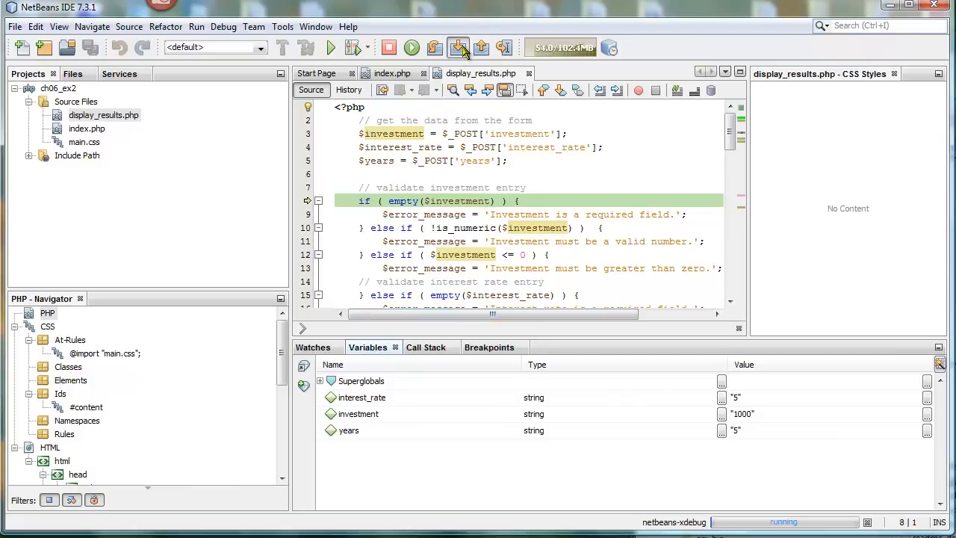
Continue to the line 33 breakpoint and step through the loop until i is 4 and future_value 1157.625
click(458, 46)
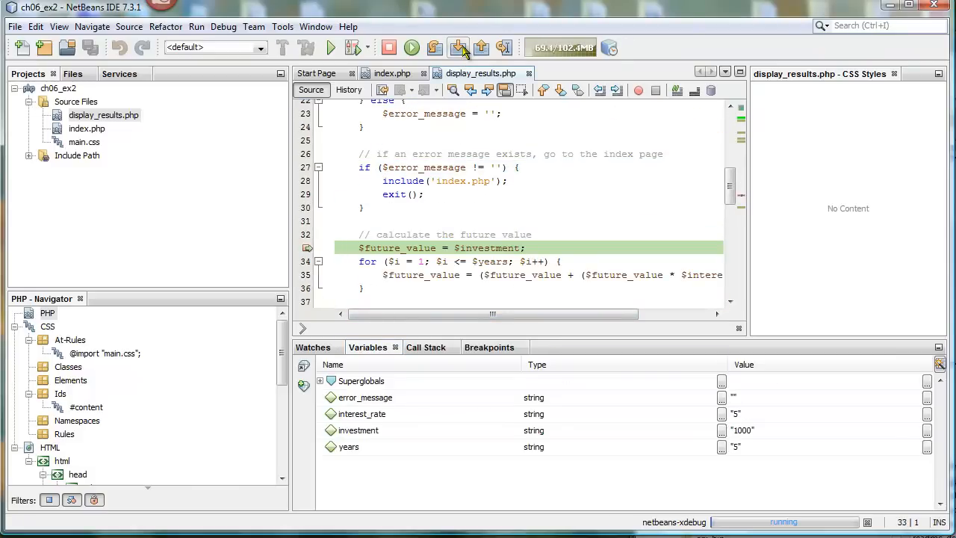
click(457, 47)
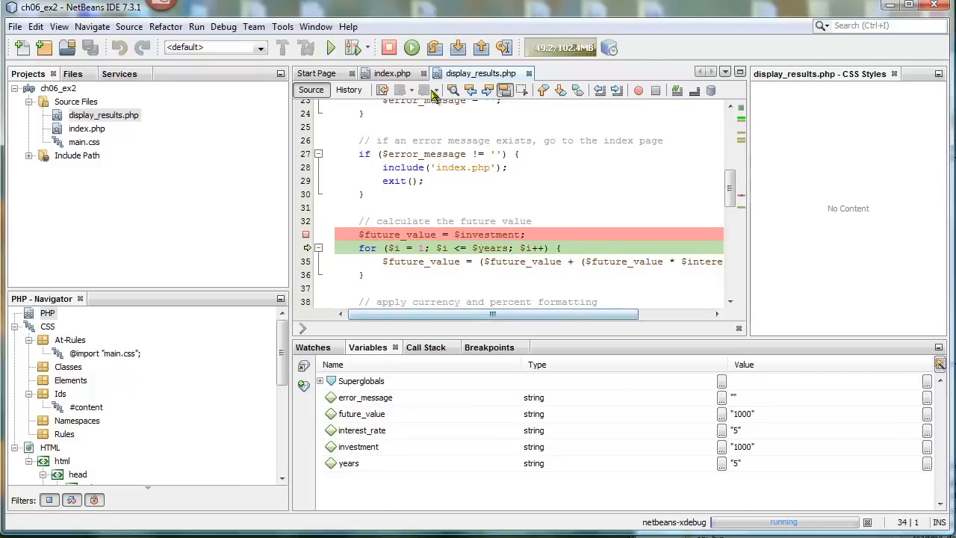
click(457, 46)
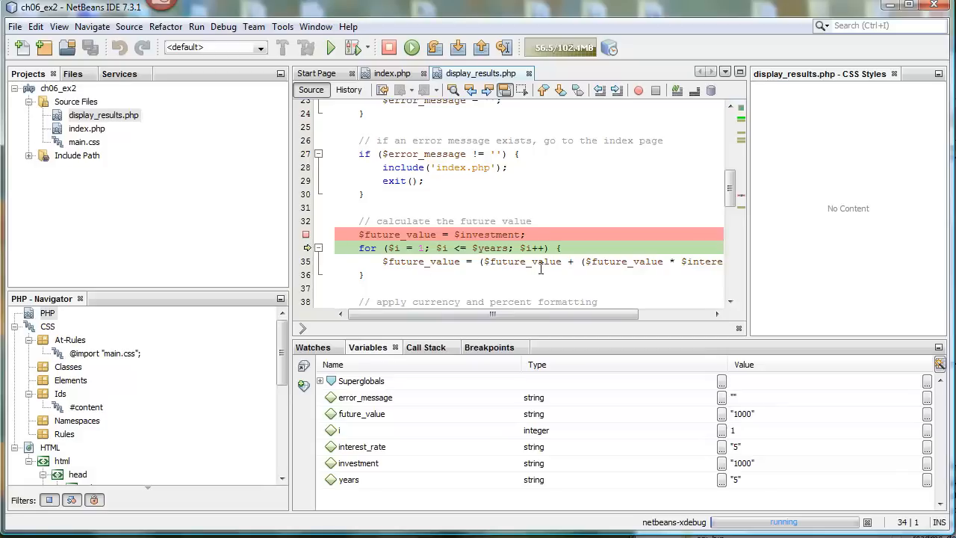
click(457, 47)
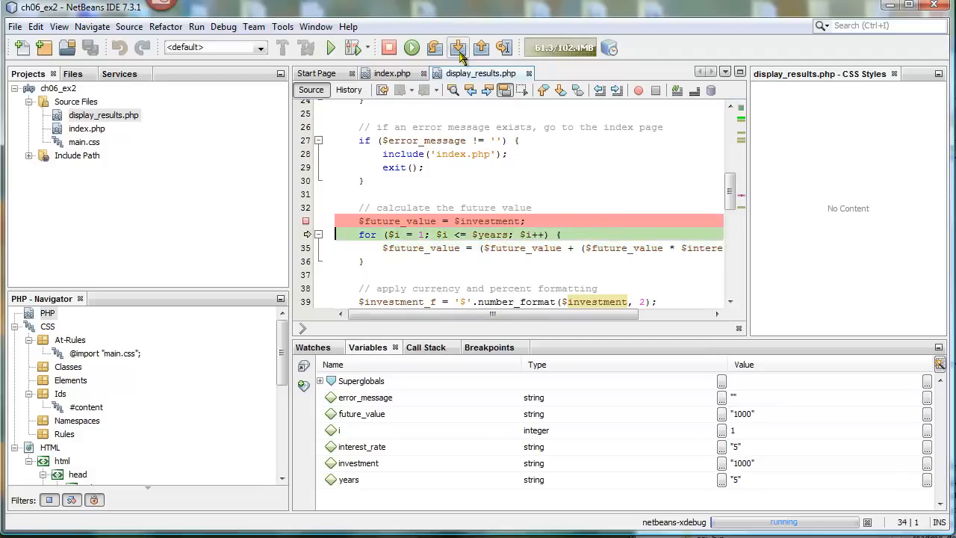
click(457, 46)
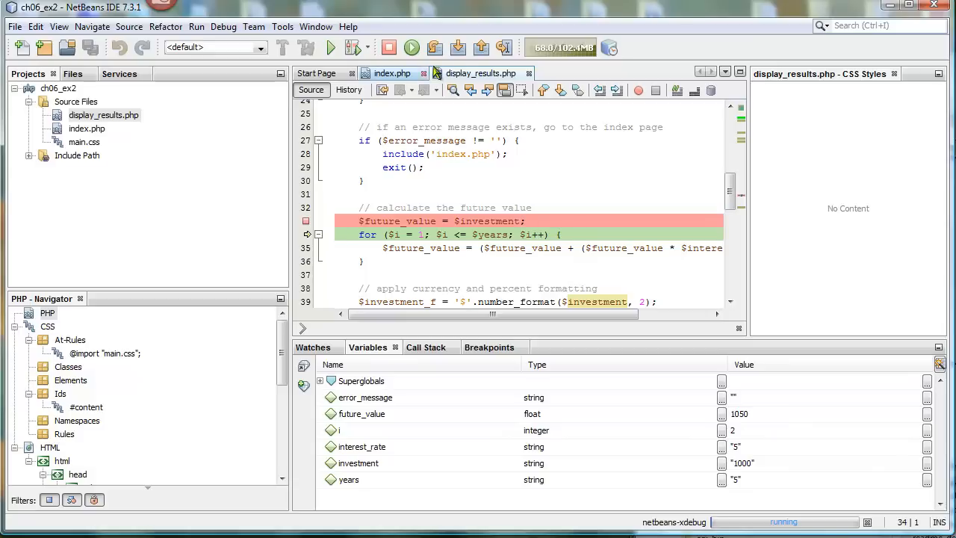
click(457, 47)
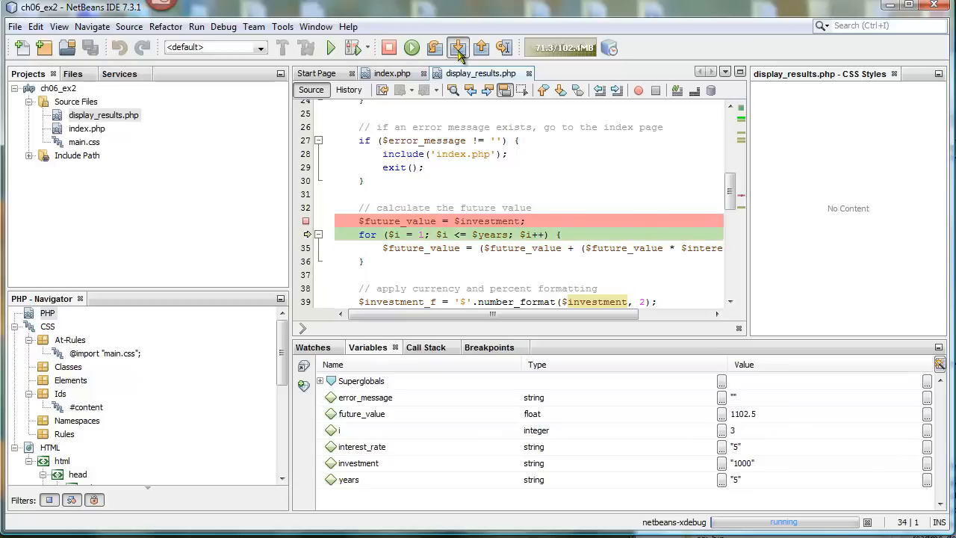
click(458, 46)
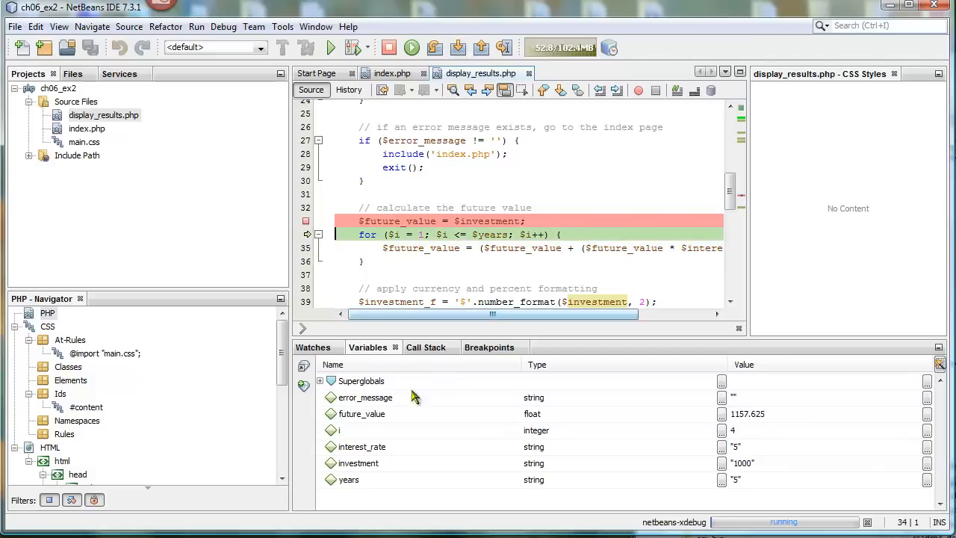
mouse_move(398, 499)
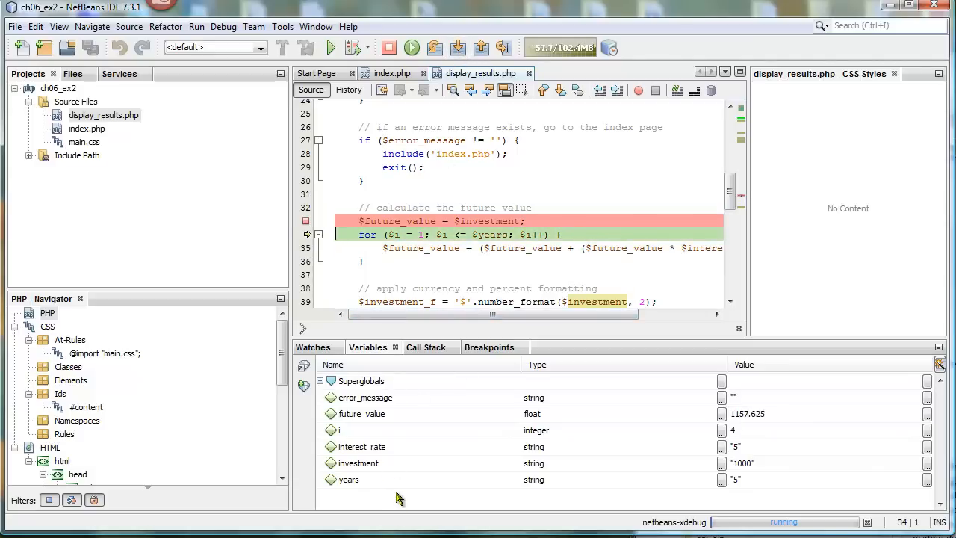